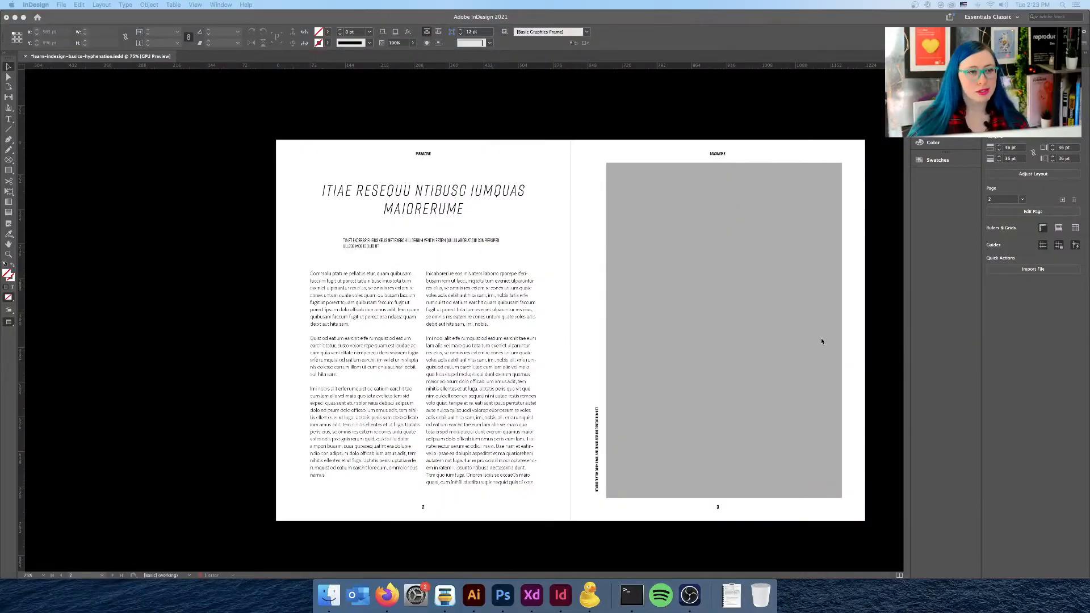
{"action": "mouse_move", "coordinate": [789, 256]}
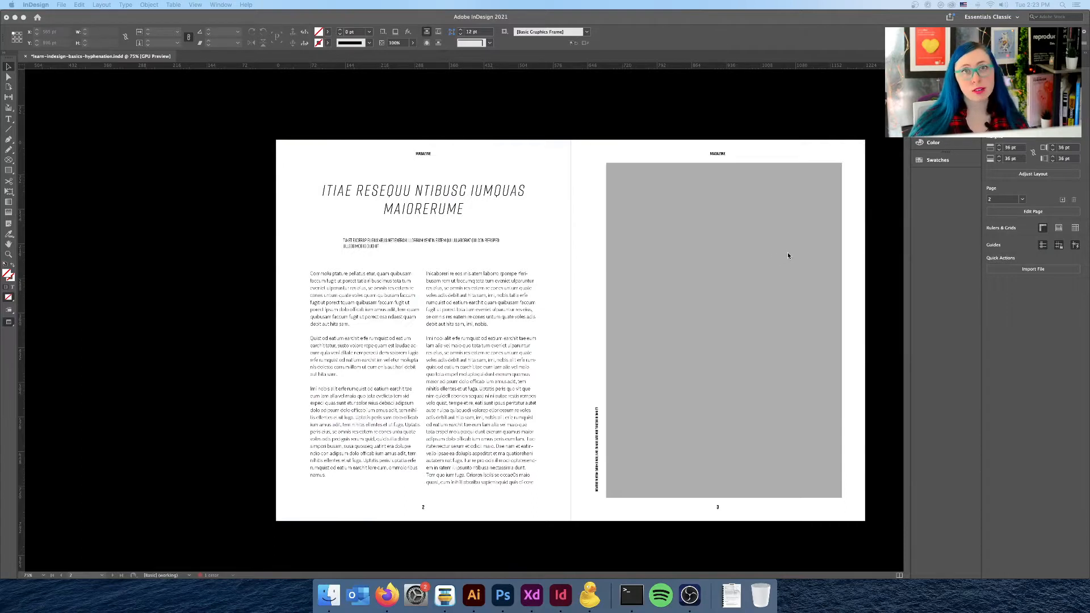
{"action": "mouse_move", "coordinate": [530, 193]}
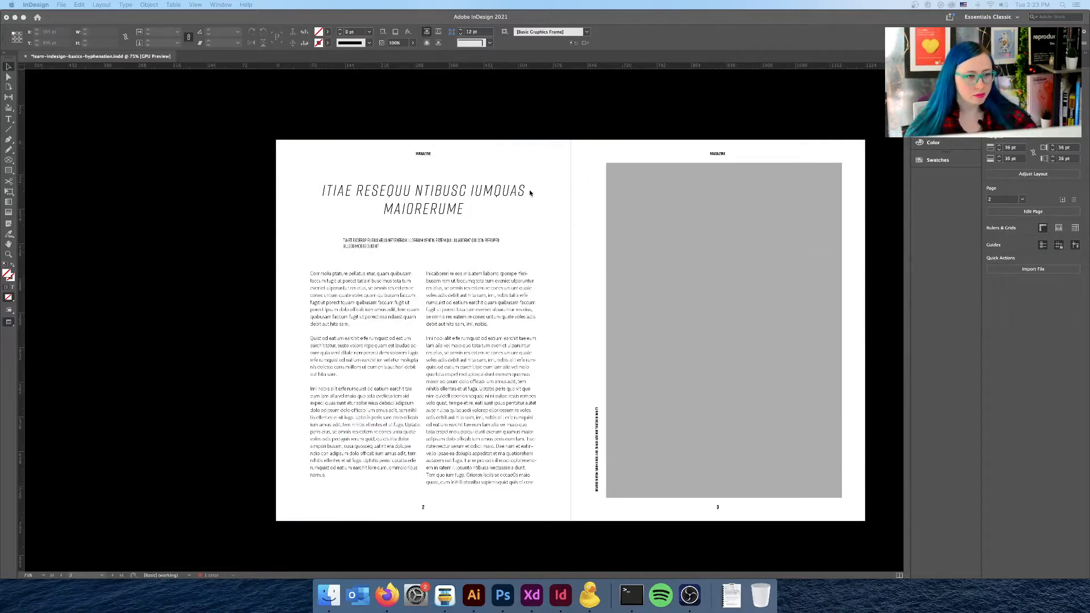
{"action": "mouse_move", "coordinate": [533, 177]}
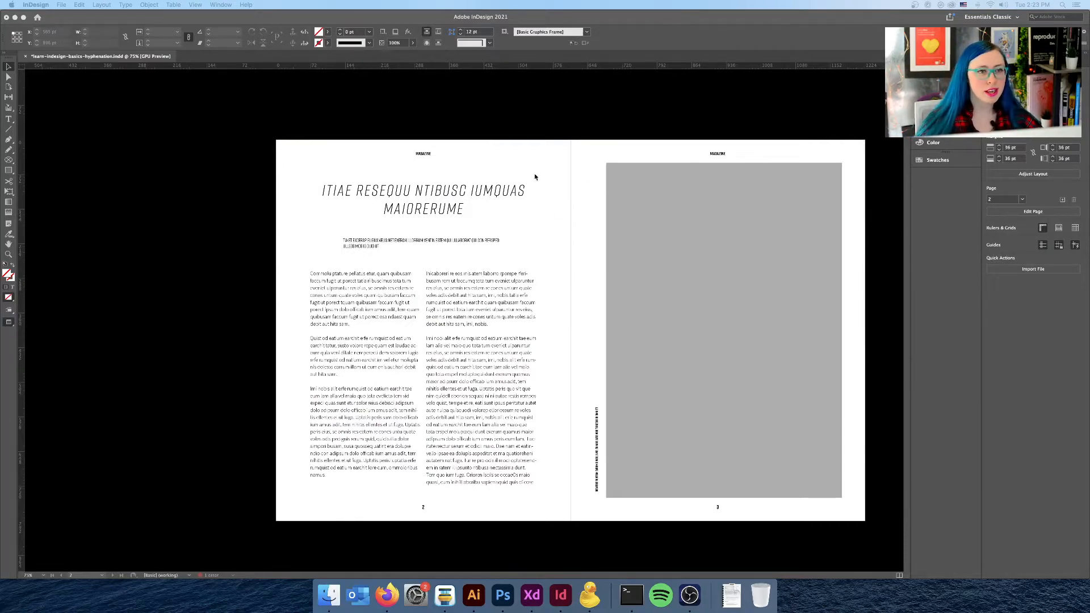
{"action": "mouse_move", "coordinate": [398, 180]}
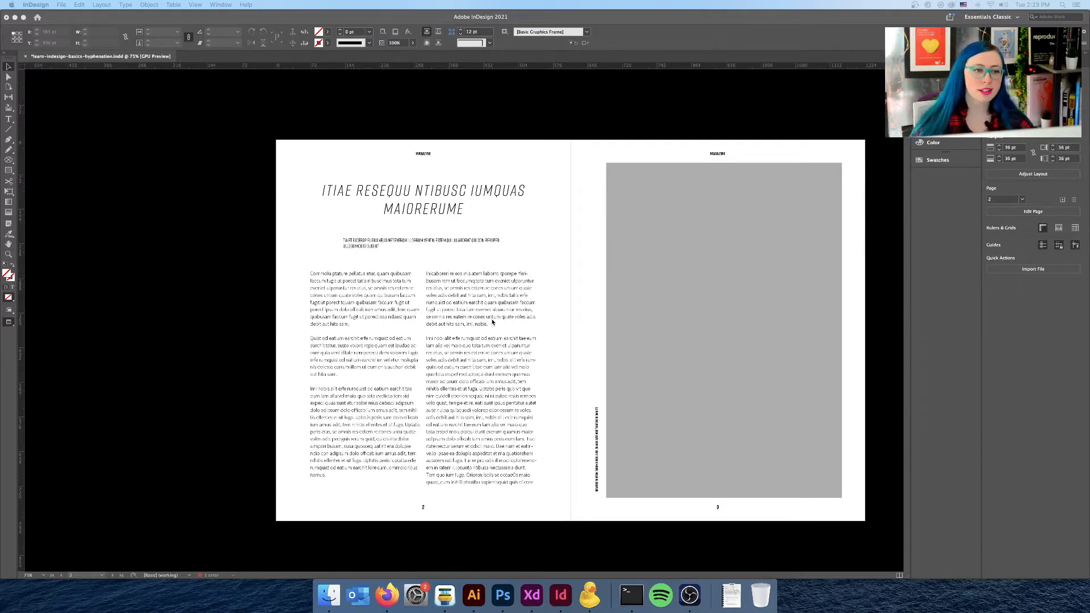
{"action": "mouse_move", "coordinate": [497, 331]}
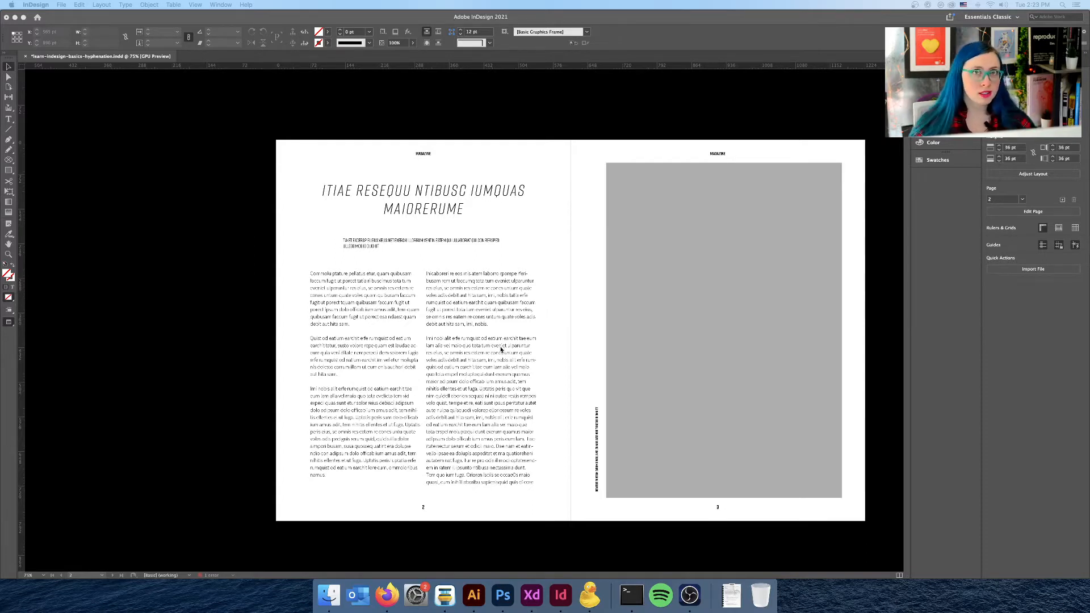
{"action": "mouse_move", "coordinate": [440, 340]}
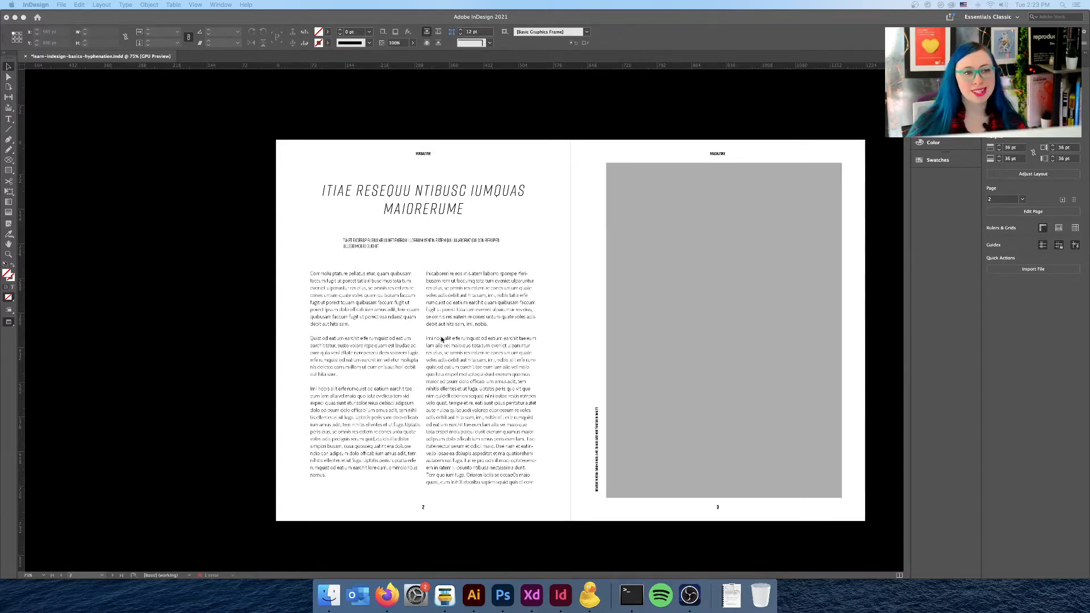
{"action": "mouse_move", "coordinate": [454, 321]}
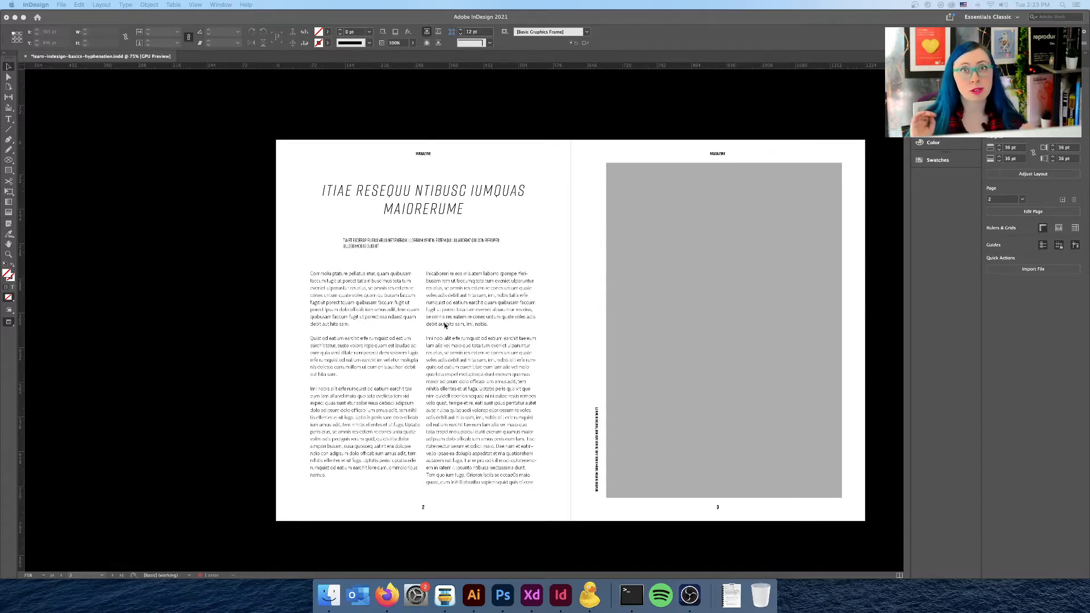
{"action": "mouse_move", "coordinate": [489, 236]}
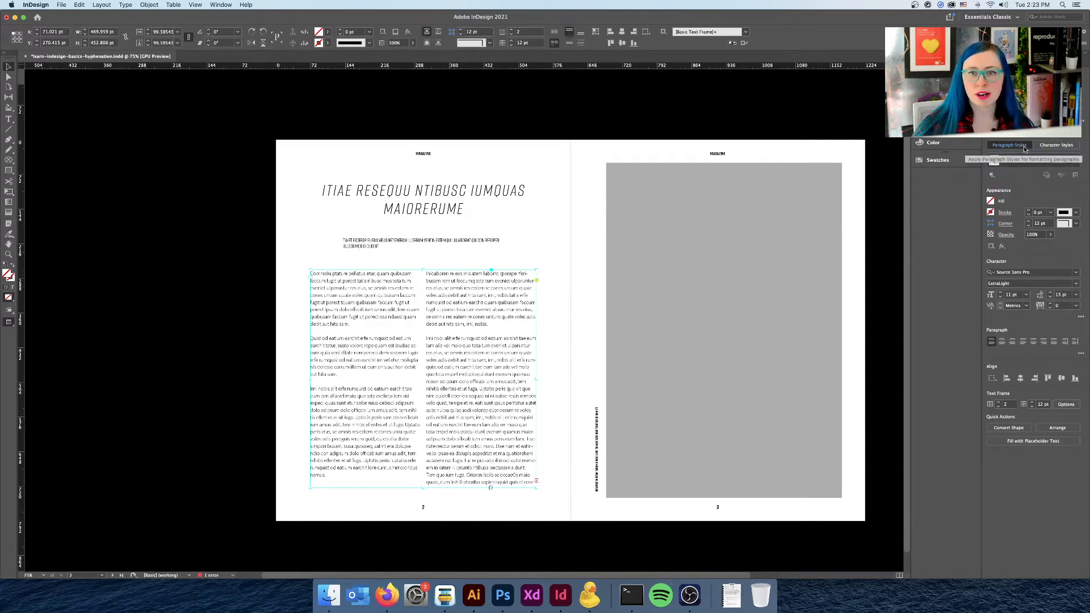
Open the Paragraph panel and uncheck Hyphenate for page 2's body copy.
{"action": "left_click", "coordinate": [1004, 145]}
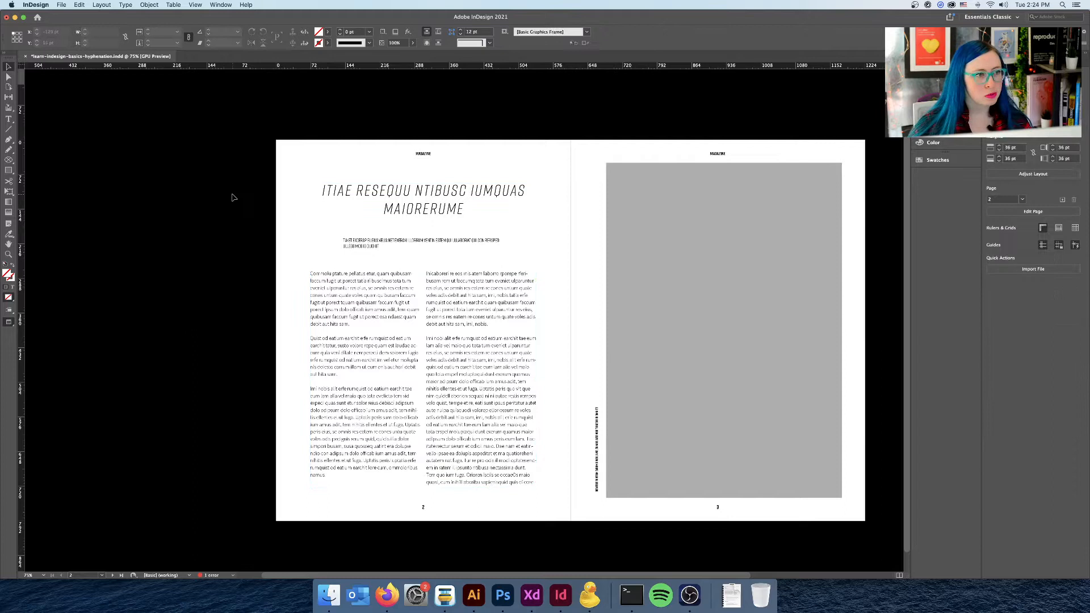
{"action": "mouse_move", "coordinate": [411, 153]}
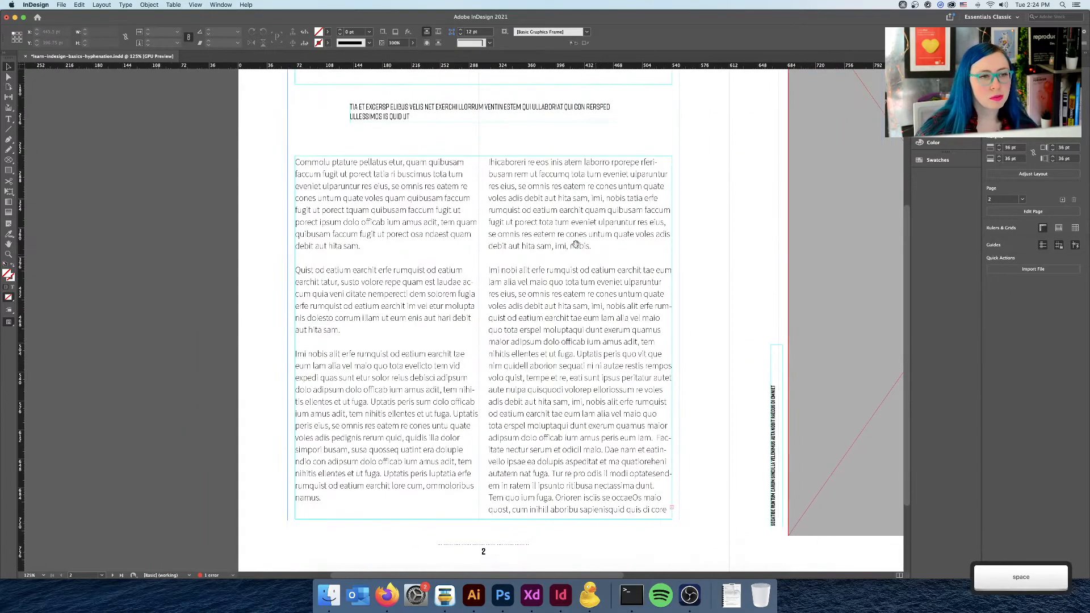
{"action": "mouse_move", "coordinate": [588, 210]}
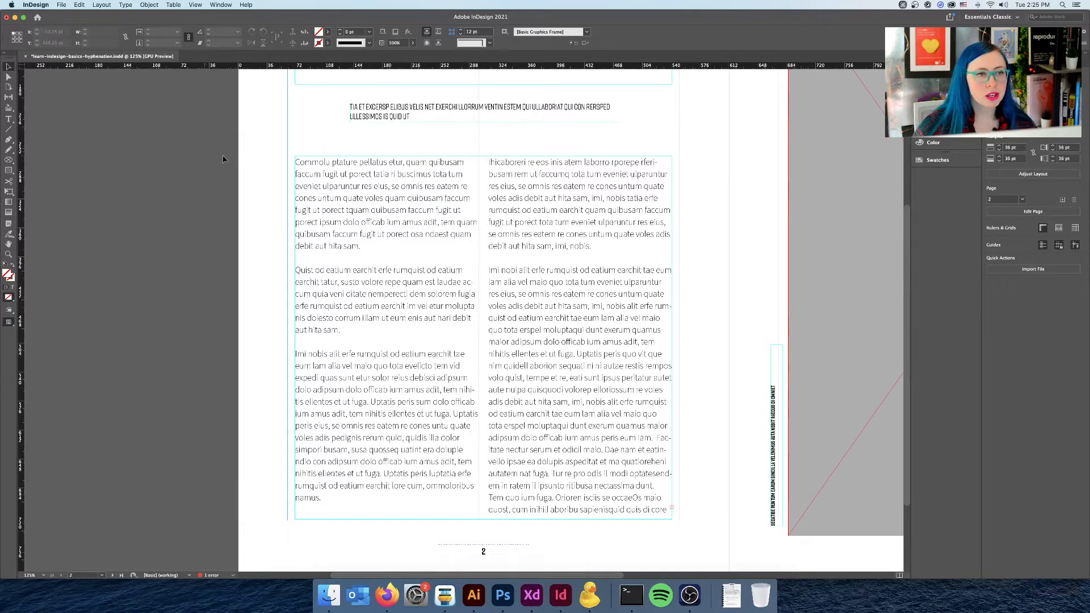
{"action": "left_click", "coordinate": [471, 209]}
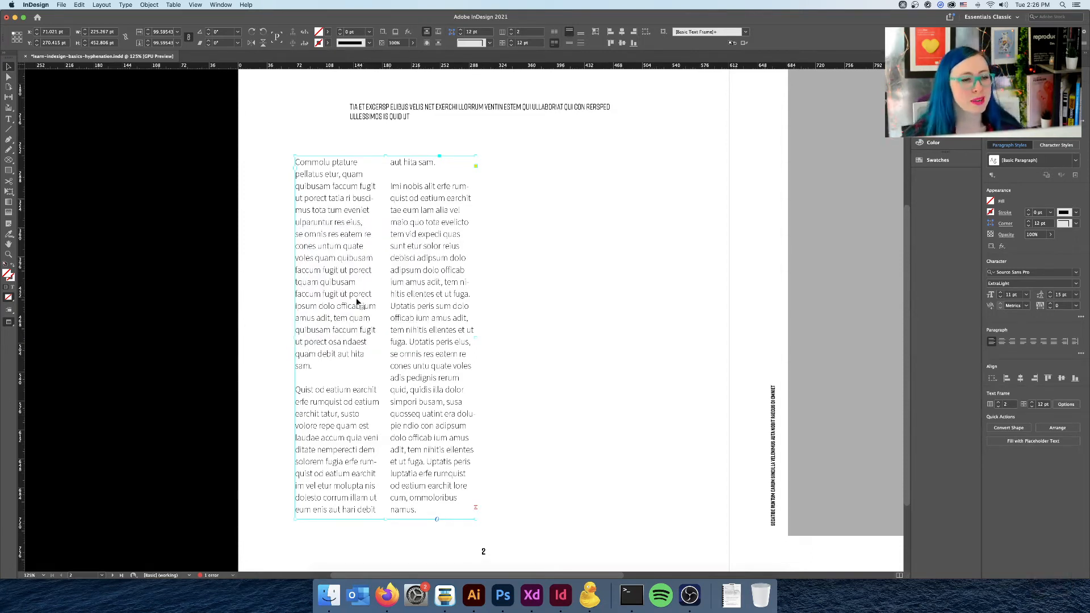
{"action": "mouse_move", "coordinate": [593, 334]}
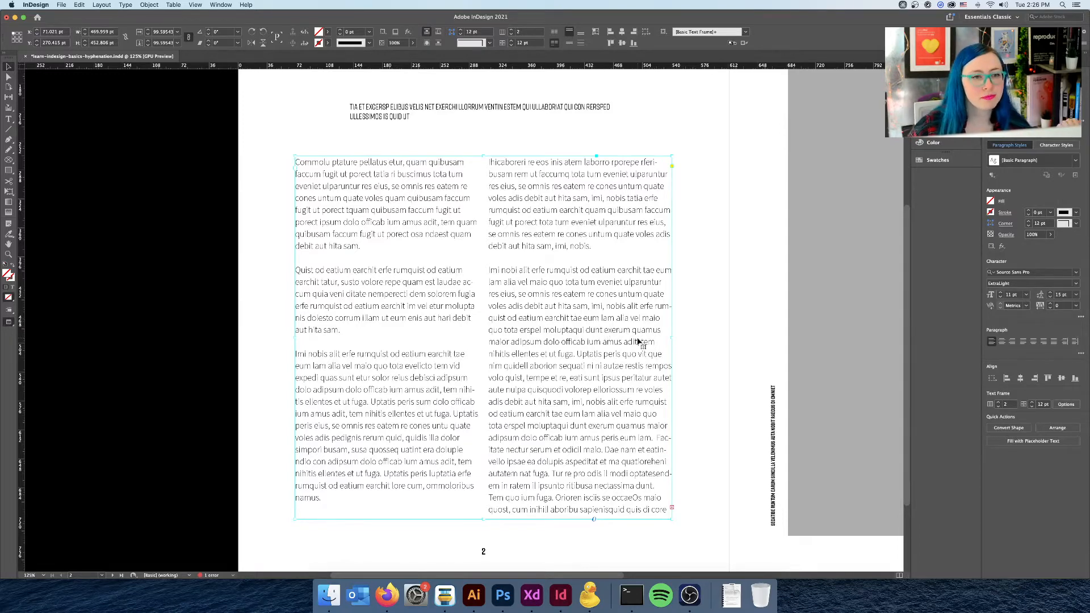
{"action": "left_click", "coordinate": [220, 5]}
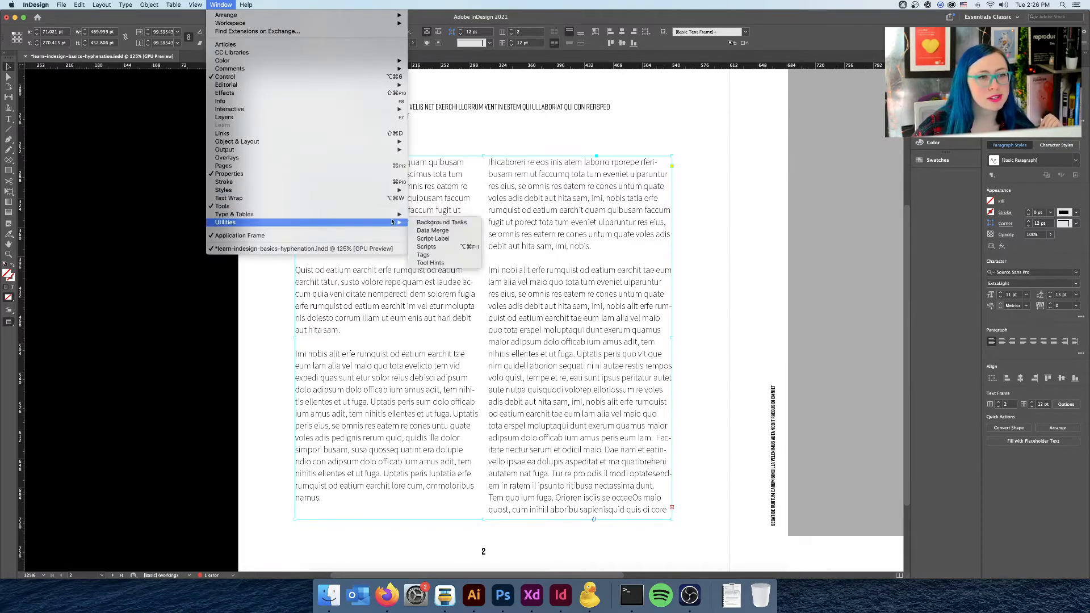
{"action": "mouse_move", "coordinate": [235, 214]}
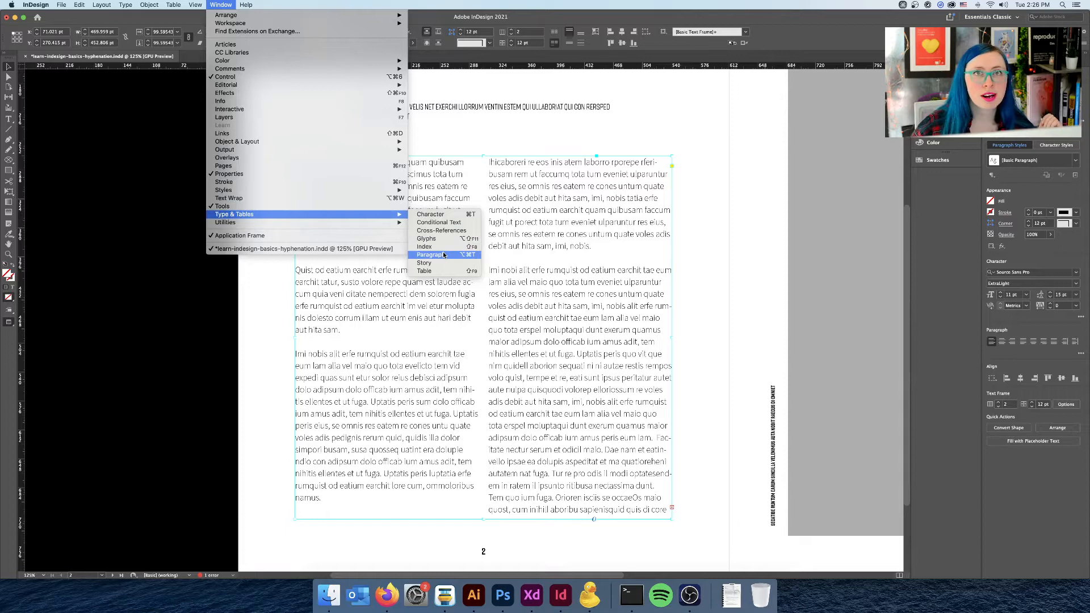
{"action": "left_click", "coordinate": [431, 255]}
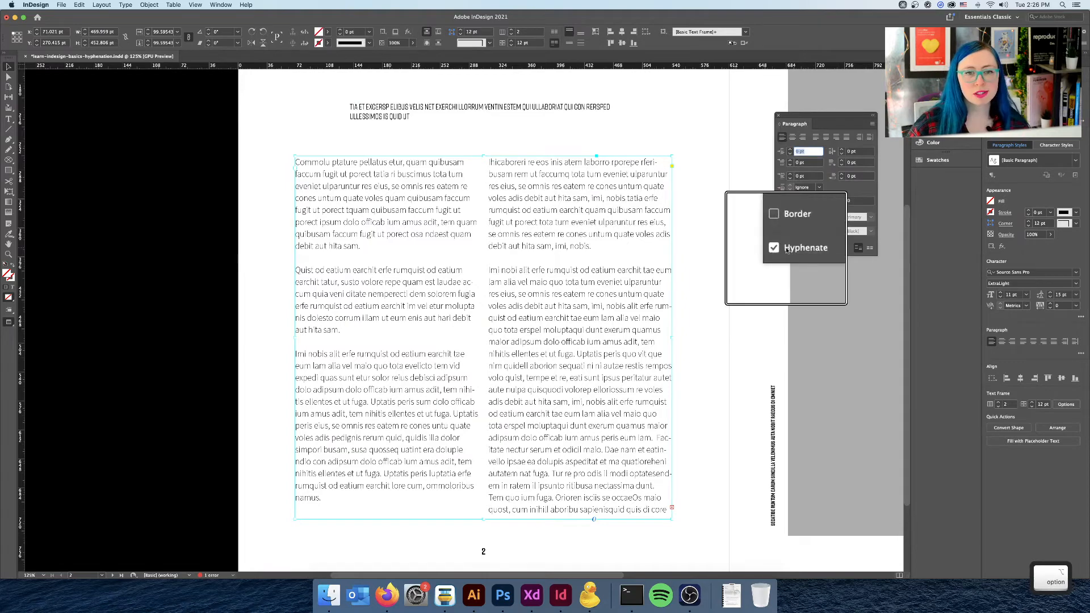
{"action": "left_click", "coordinate": [773, 247]}
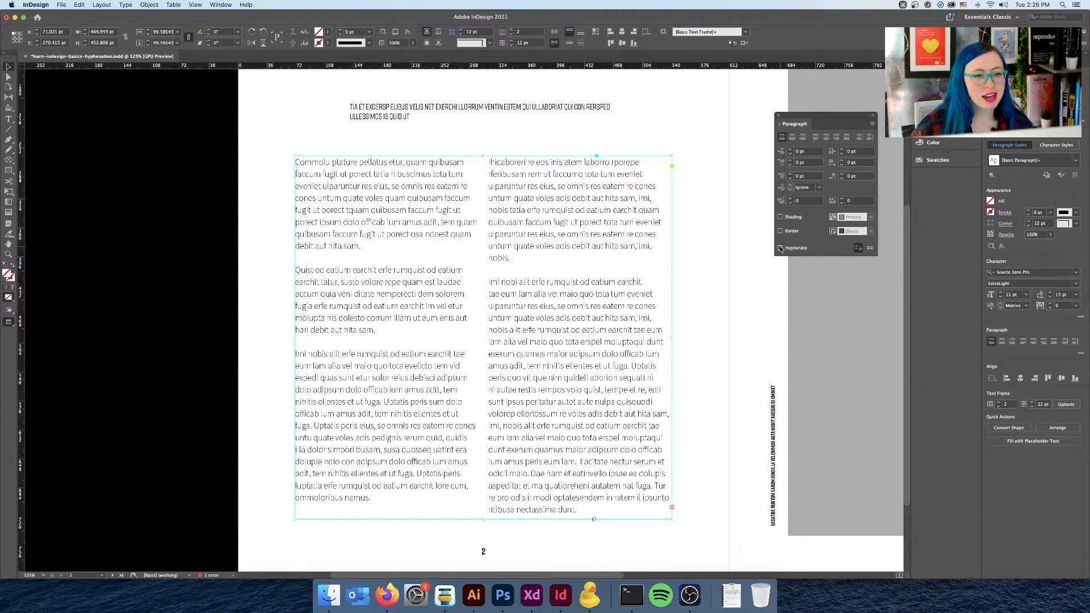
{"action": "left_click", "coordinate": [566, 341]}
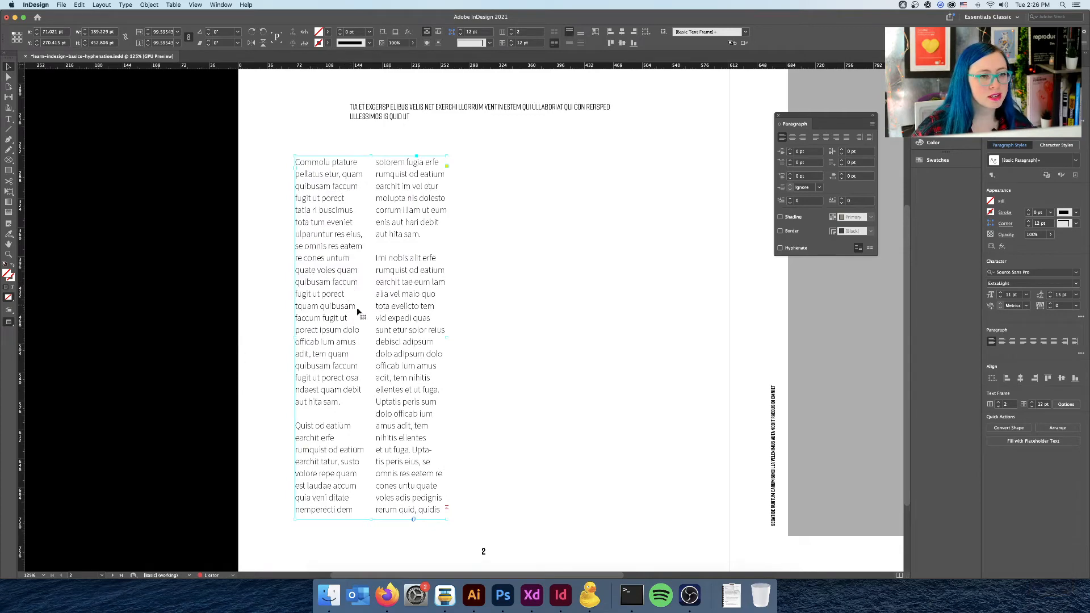
{"action": "mouse_move", "coordinate": [448, 365]}
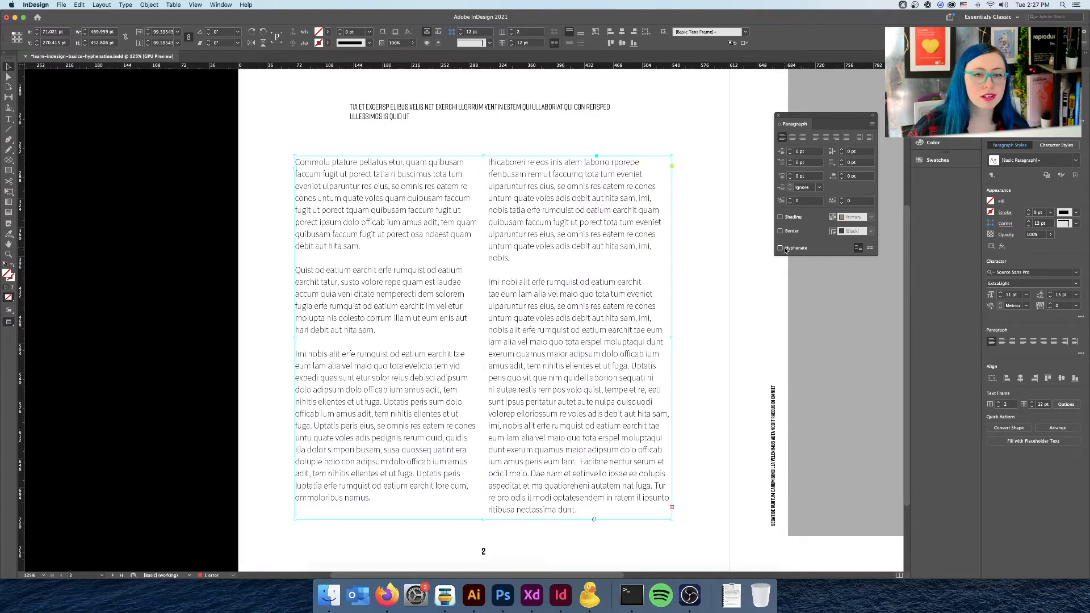
Re-check Hyphenate for the body copy, then undo the frame width change with Cmd+Z.
{"action": "left_click", "coordinate": [781, 248]}
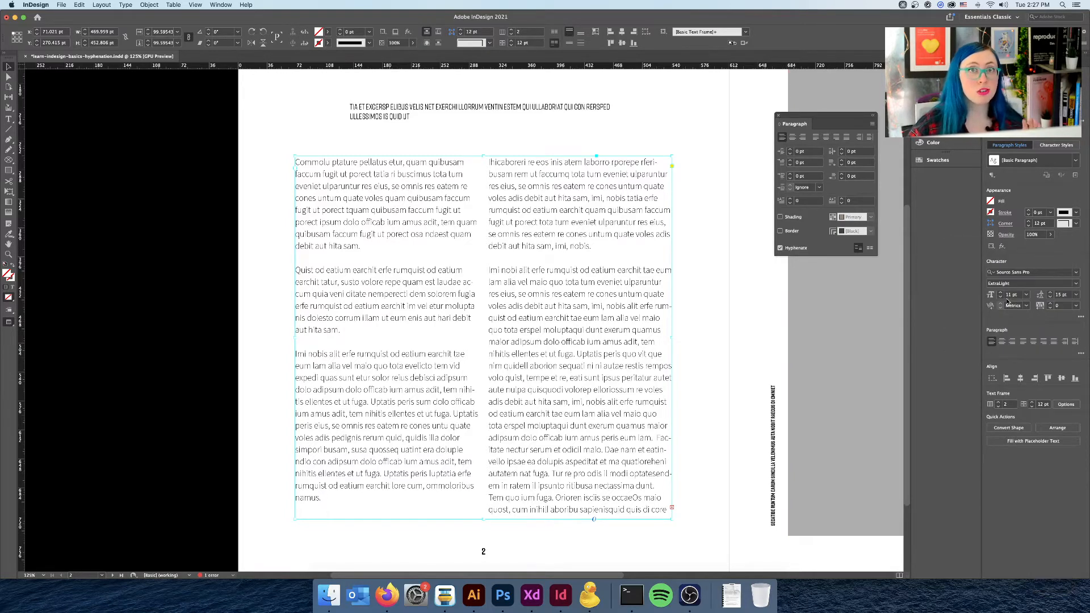
{"action": "mouse_move", "coordinate": [712, 332]}
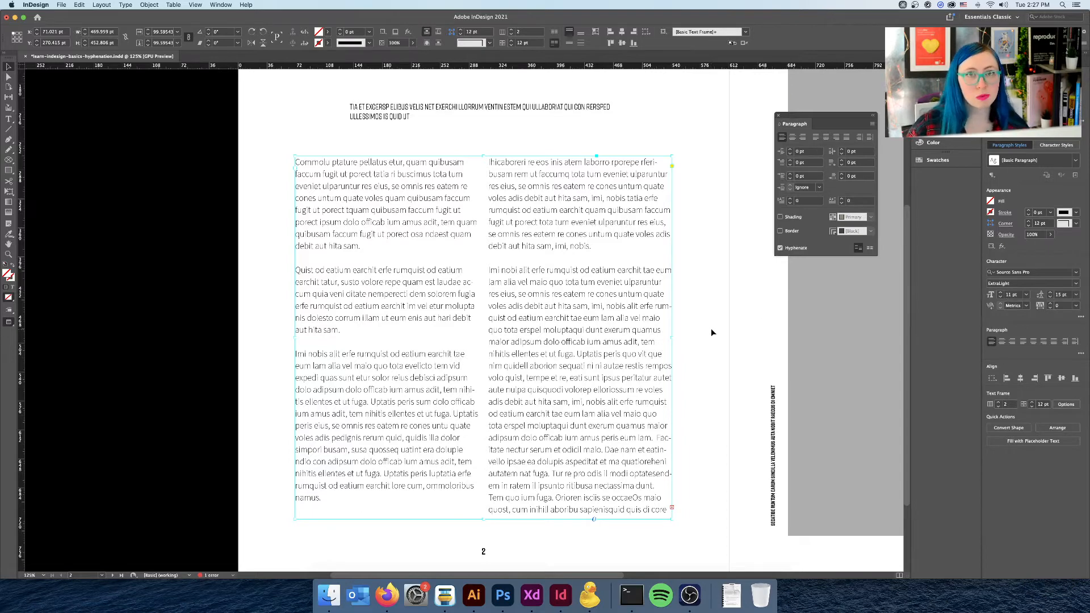
{"action": "left_click", "coordinate": [744, 309]}
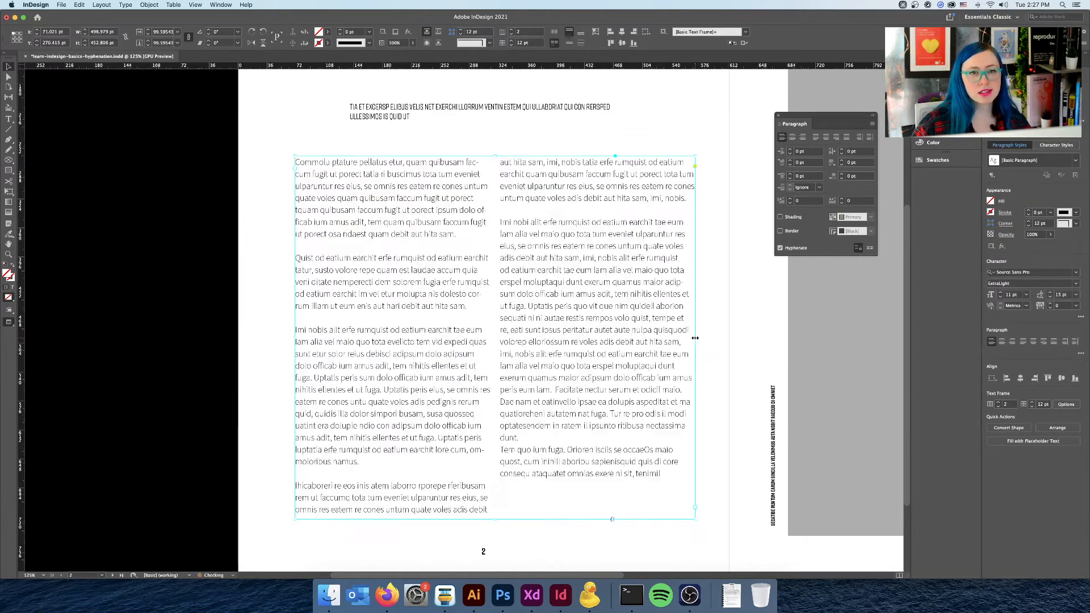
{"action": "key", "text": "Cmd+Z"}
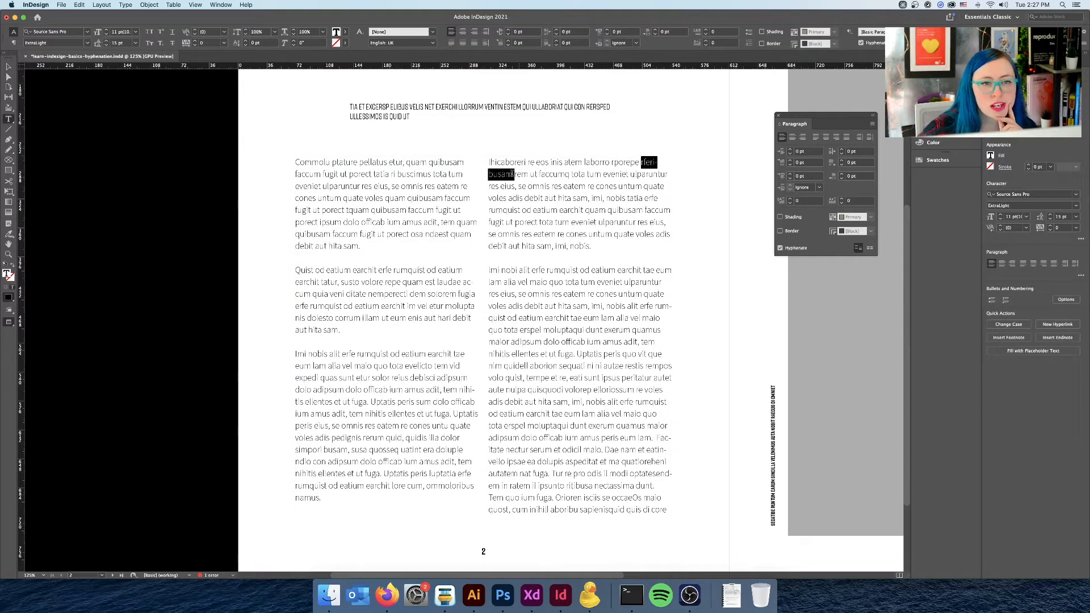
Colour feri-busam at the top of the right column red, then click into the body copy.
{"action": "left_click", "coordinate": [211, 31]}
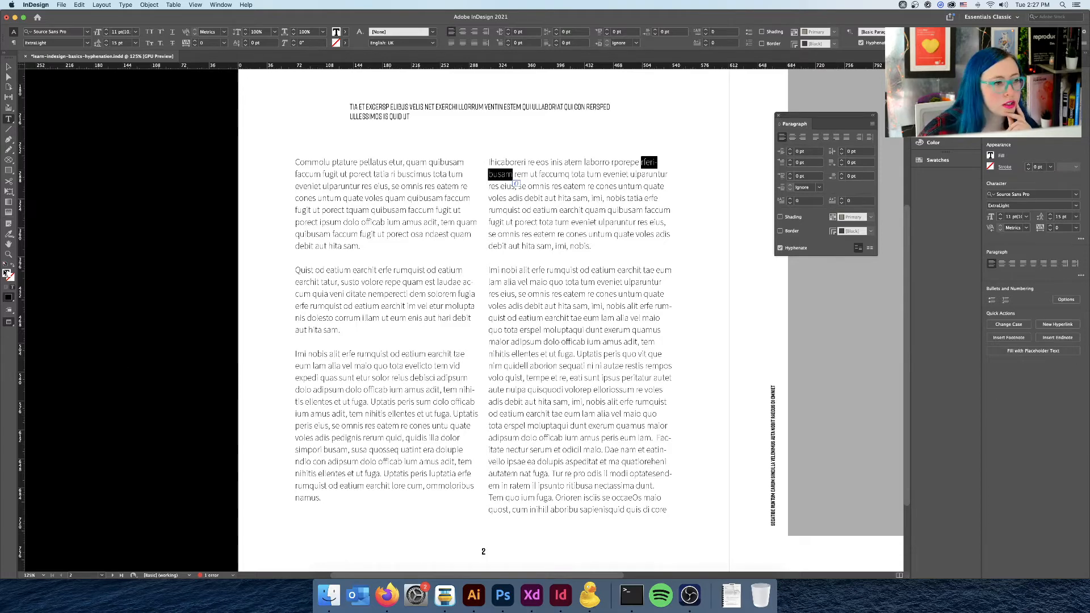
{"action": "left_click", "coordinate": [987, 155]}
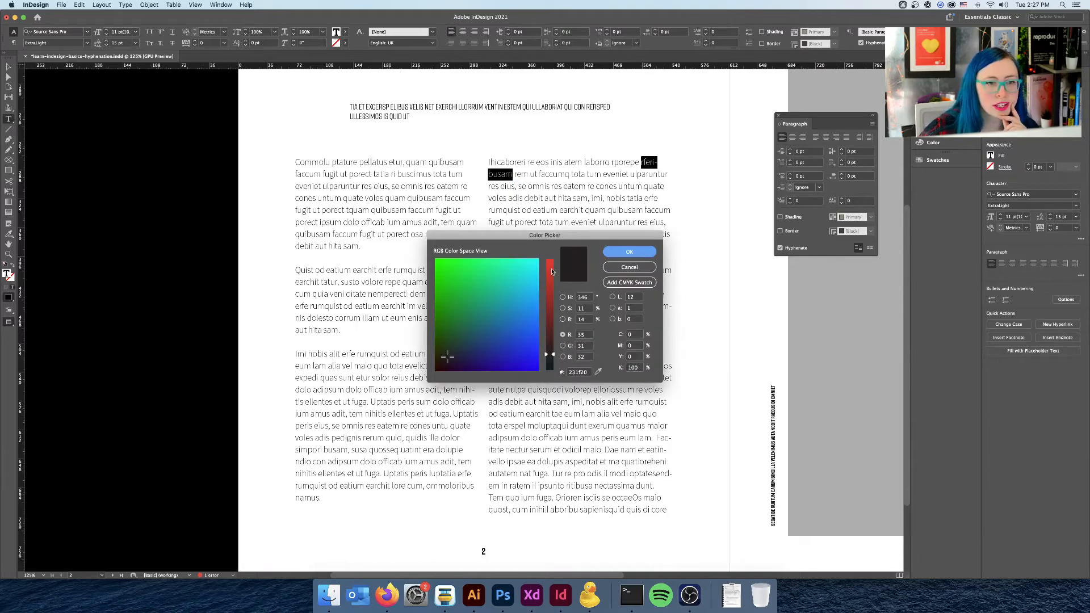
{"action": "left_click", "coordinate": [628, 252]}
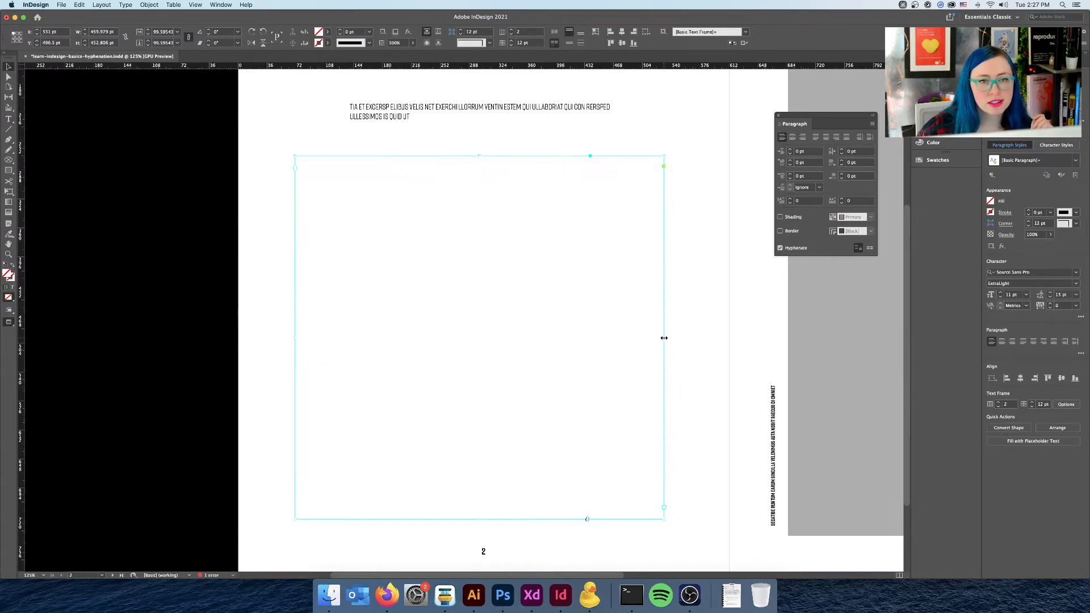
{"action": "left_click", "coordinate": [1032, 440]}
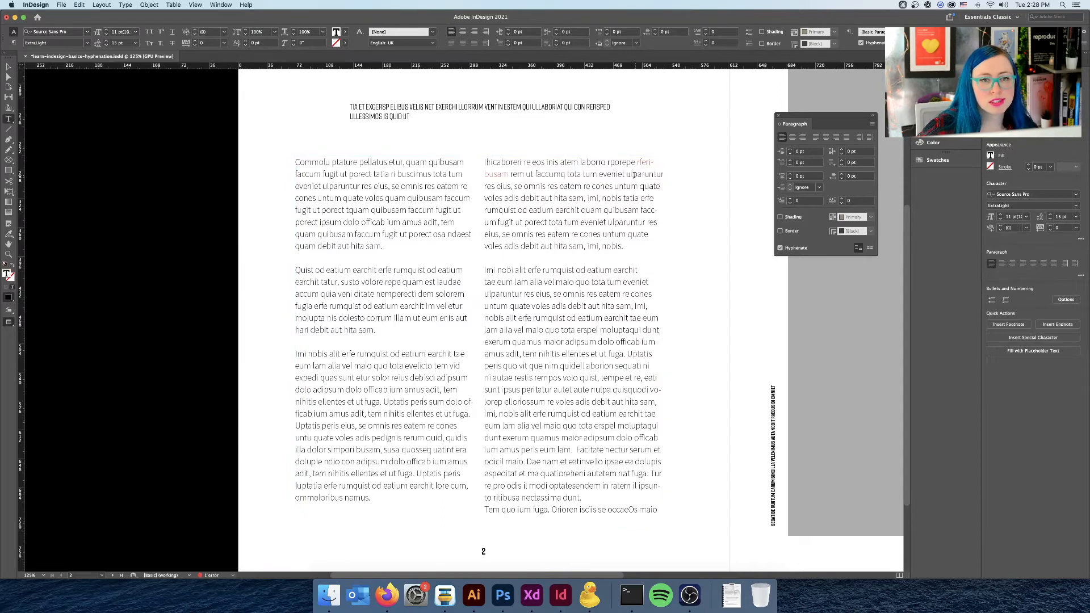
Select ulparuntur and quate in the right column and apply a colour through the Fill picker.
{"action": "double_click", "coordinate": [643, 175]}
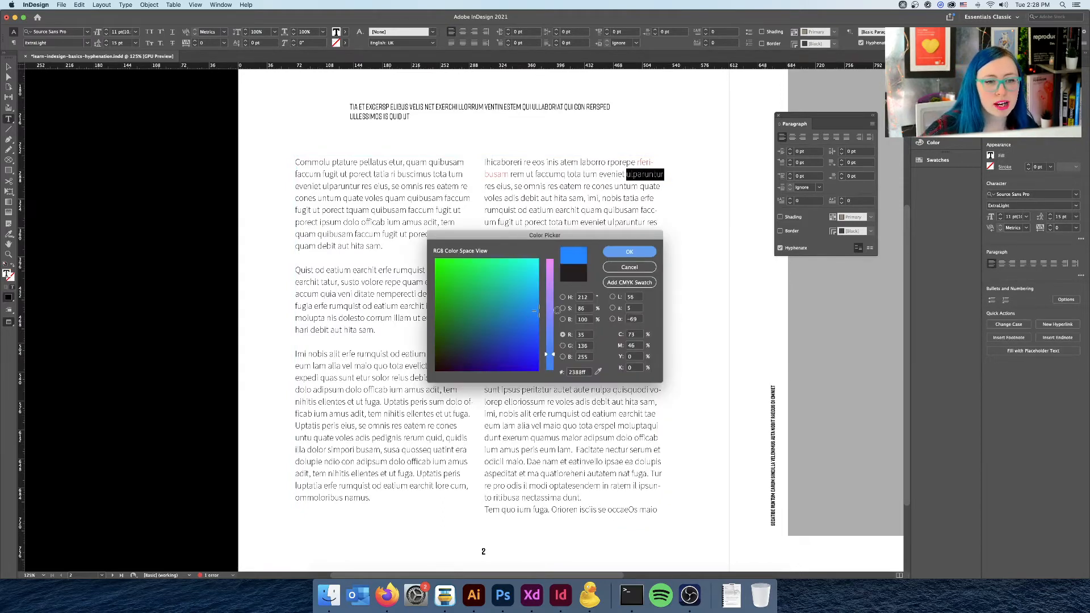
{"action": "left_click", "coordinate": [629, 251]}
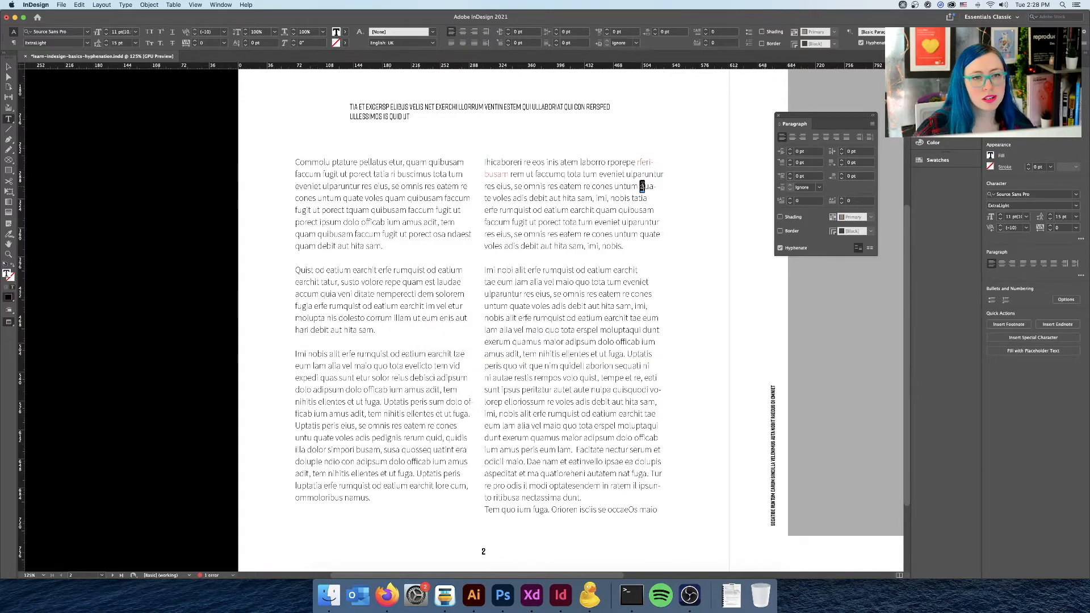
{"action": "double_click", "coordinate": [646, 186]}
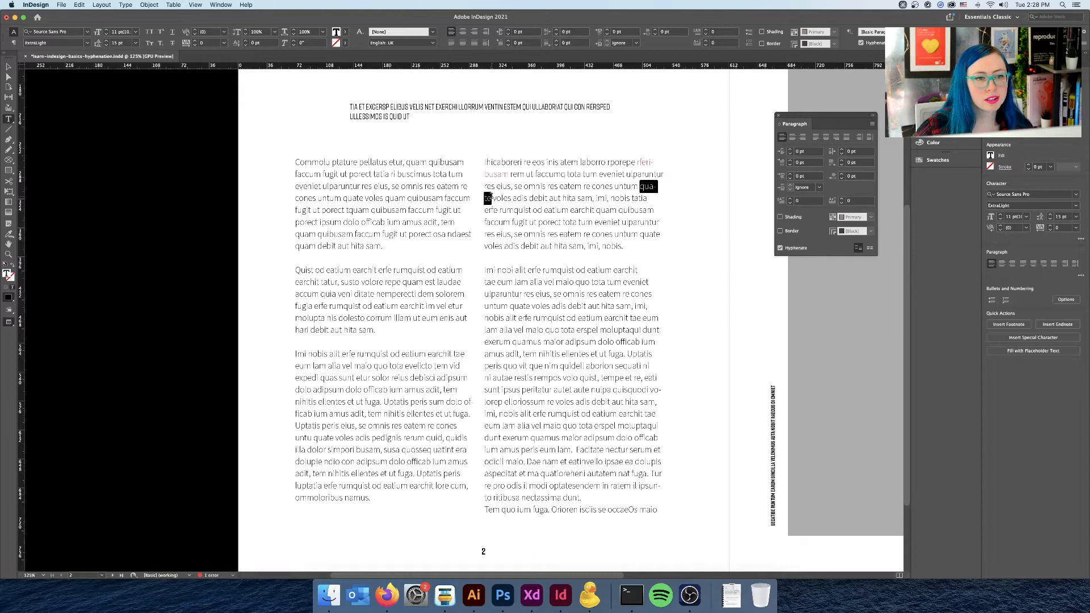
{"action": "left_click", "coordinate": [996, 155]}
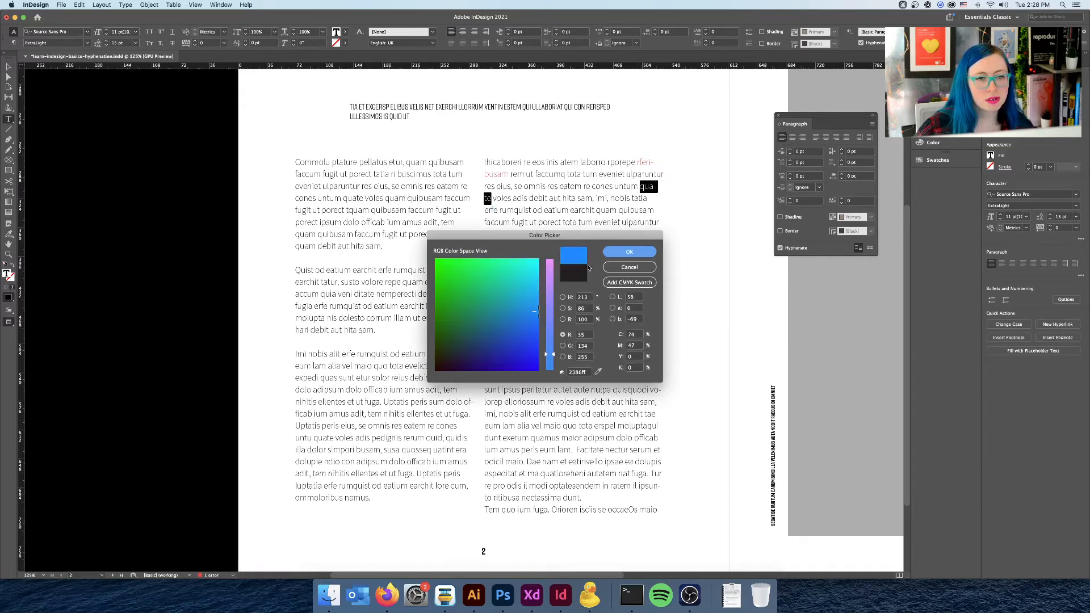
{"action": "left_click", "coordinate": [628, 252]}
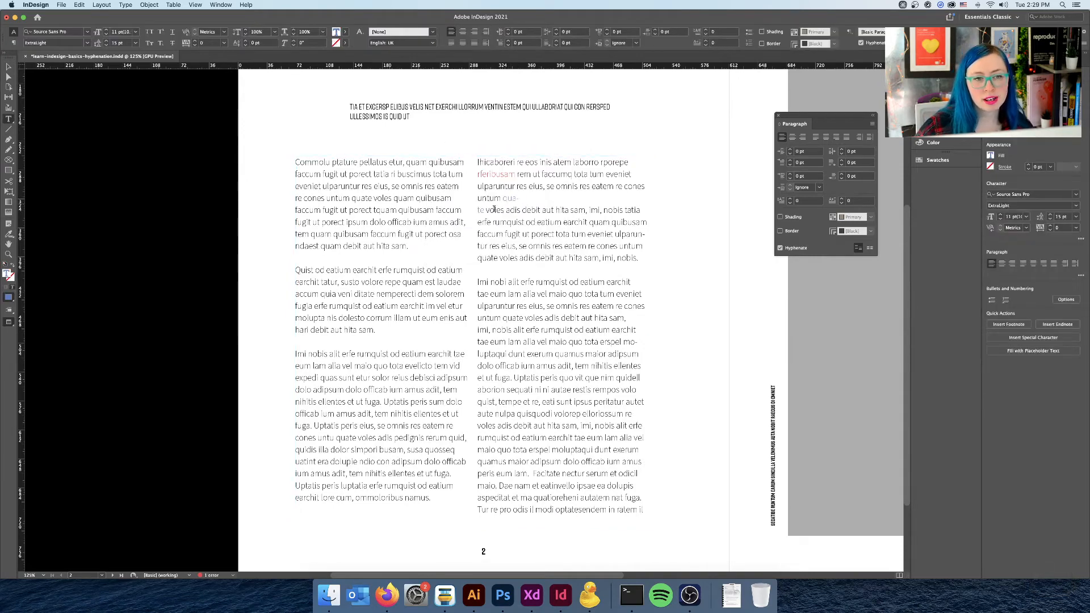
Place the text cursor inside ulparuntur in the right column.
{"action": "left_click", "coordinate": [382, 331]}
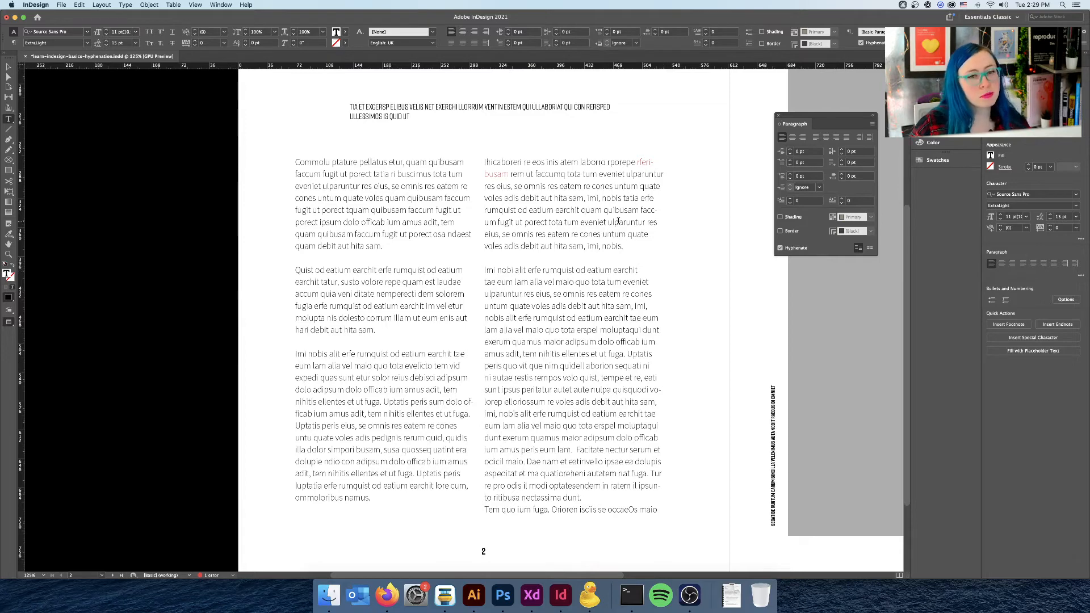
{"action": "mouse_move", "coordinate": [685, 189]}
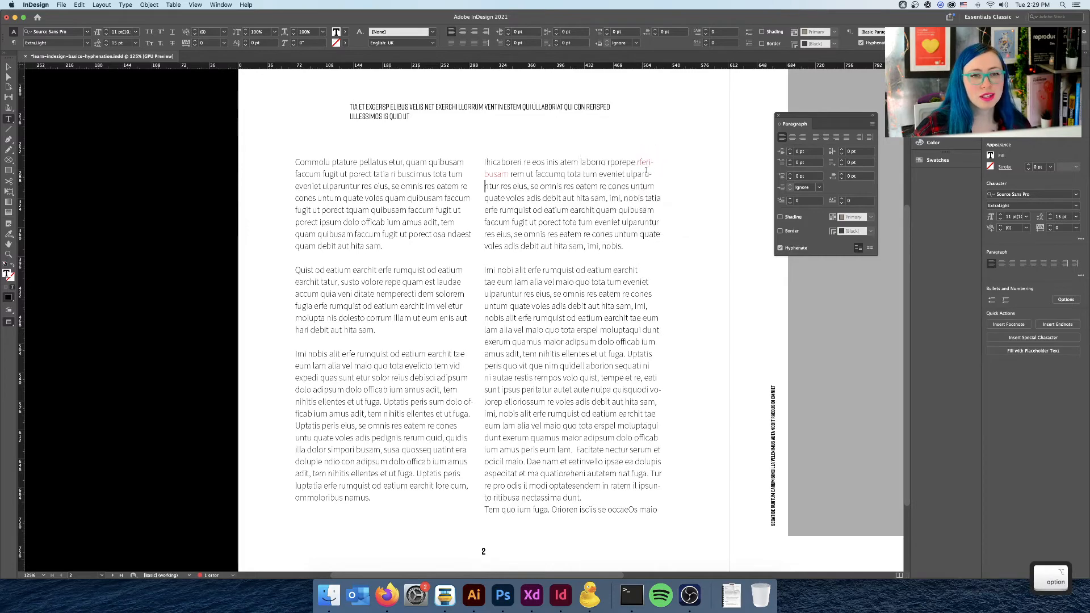
Select ulparu-ntur and colour it red through the Fill colour picker.
{"action": "left_click", "coordinate": [10, 67]}
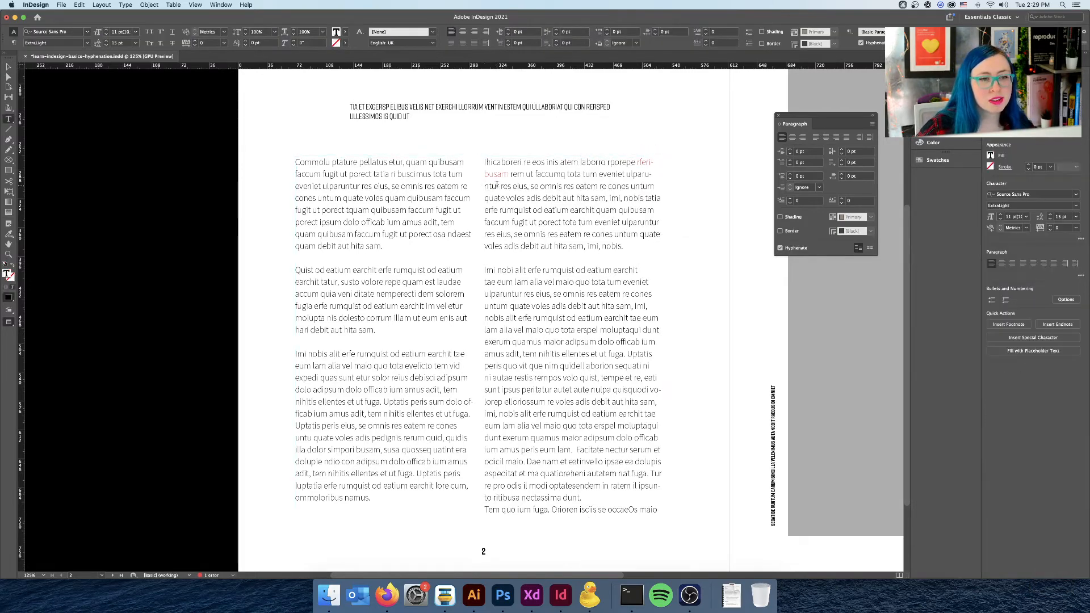
{"action": "double_click", "coordinate": [636, 173]}
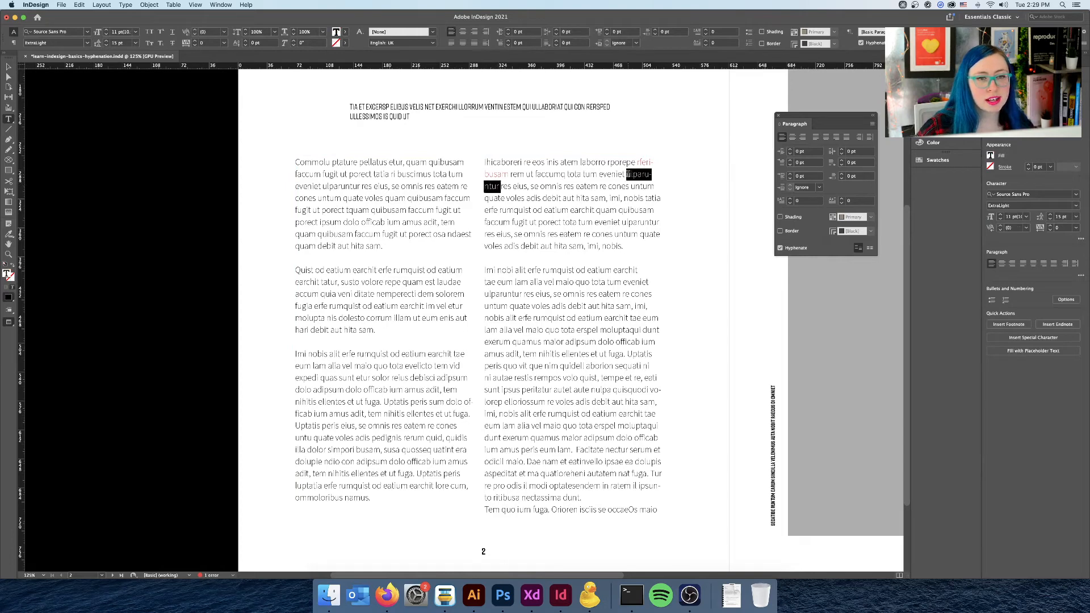
{"action": "left_click", "coordinate": [992, 155]}
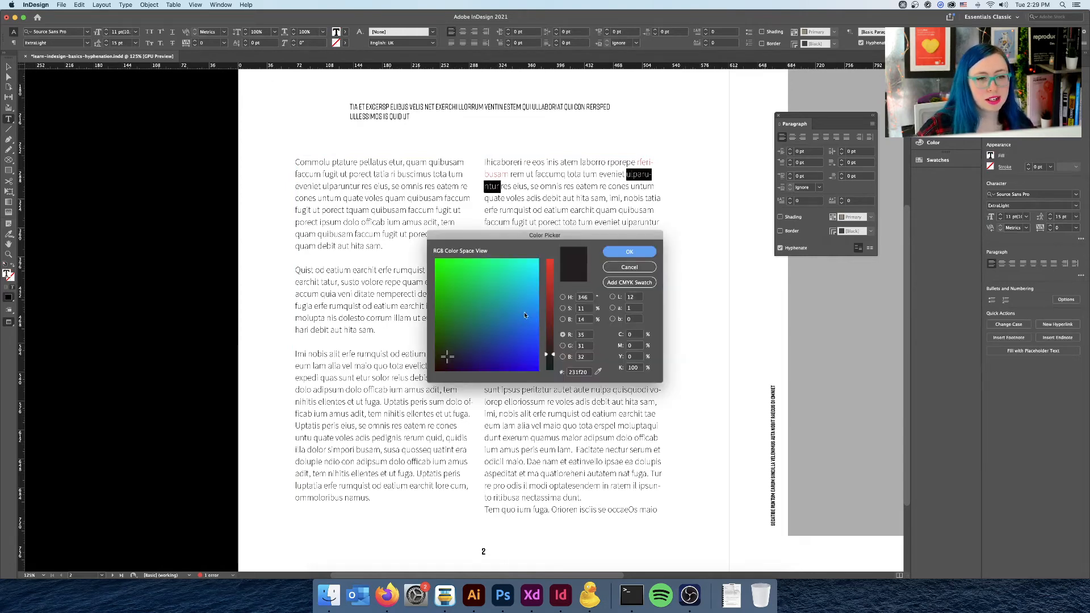
{"action": "left_click", "coordinate": [628, 252]}
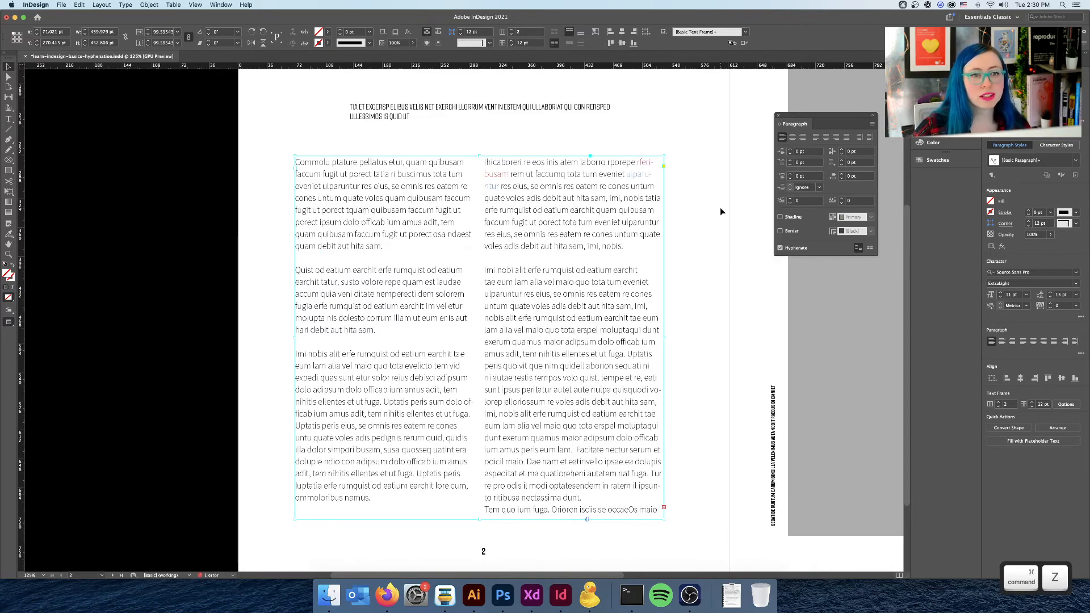
{"action": "mouse_move", "coordinate": [720, 251]}
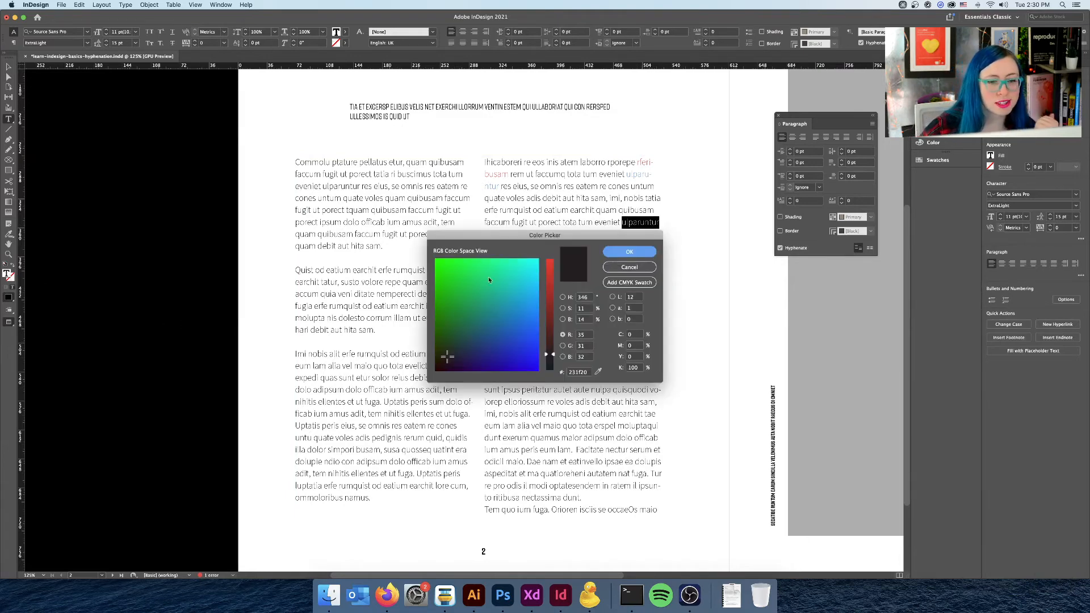
Choose green for ulparuntur in the Color Picker.
{"action": "left_click", "coordinate": [628, 251]}
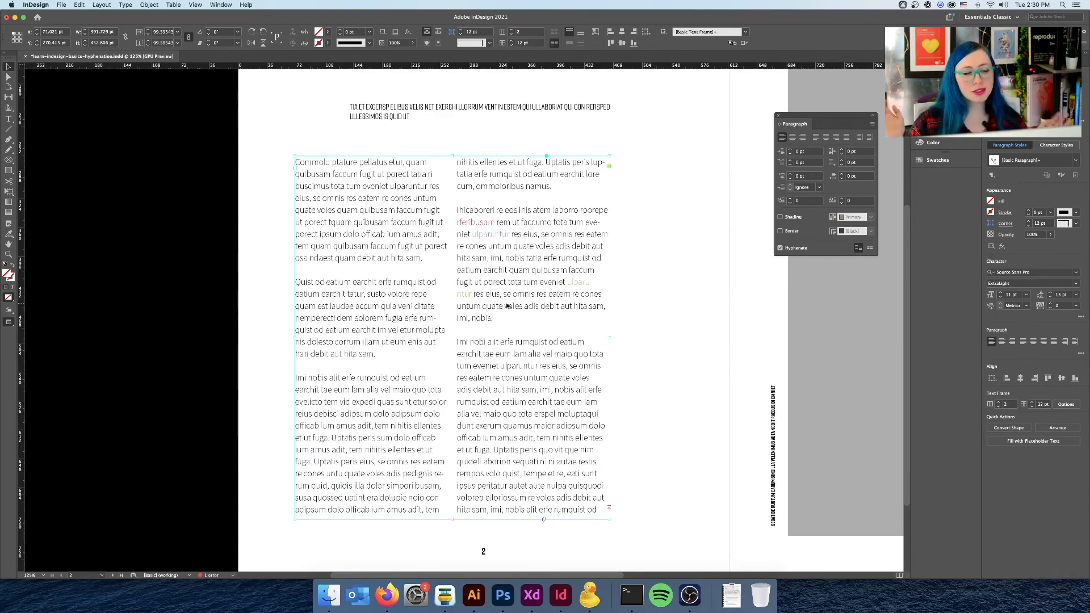
{"action": "mouse_move", "coordinate": [510, 312]}
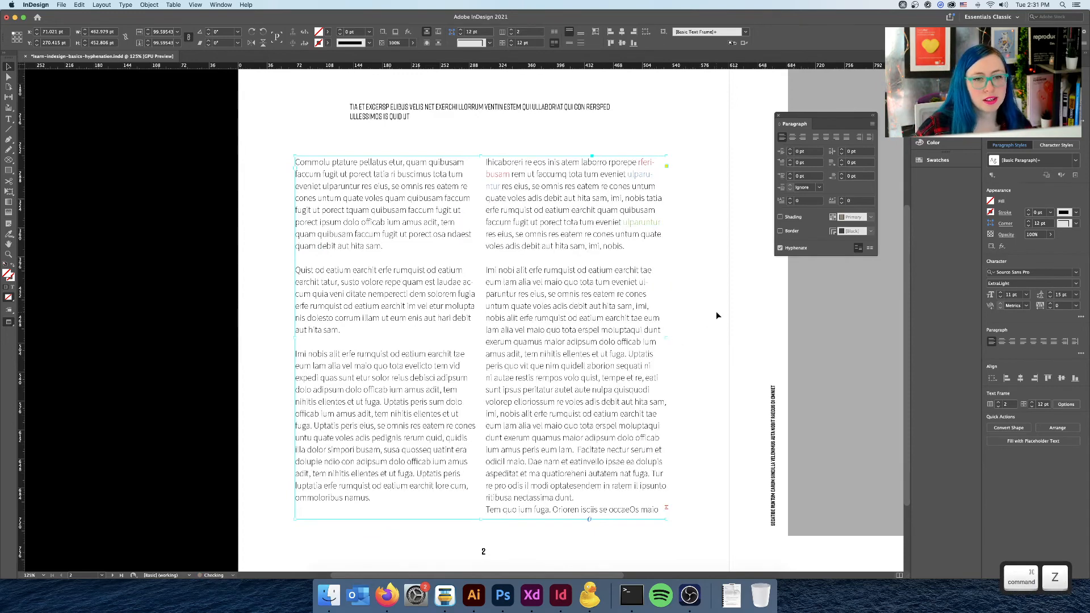
Click into the full-width body text to resume editing.
{"action": "left_click", "coordinate": [720, 307]}
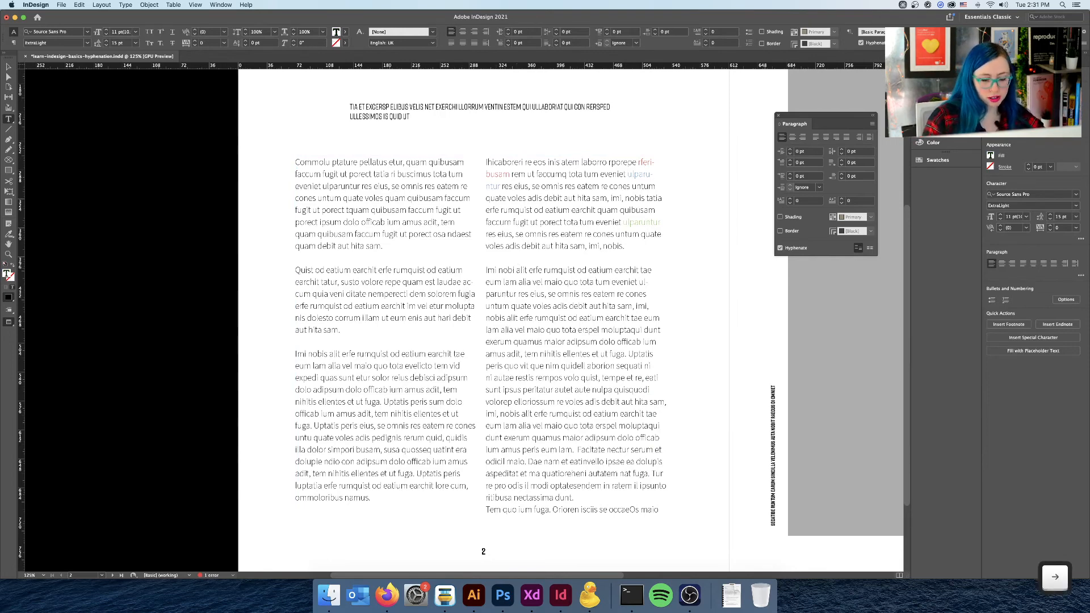
{"action": "left_click", "coordinate": [382, 316]}
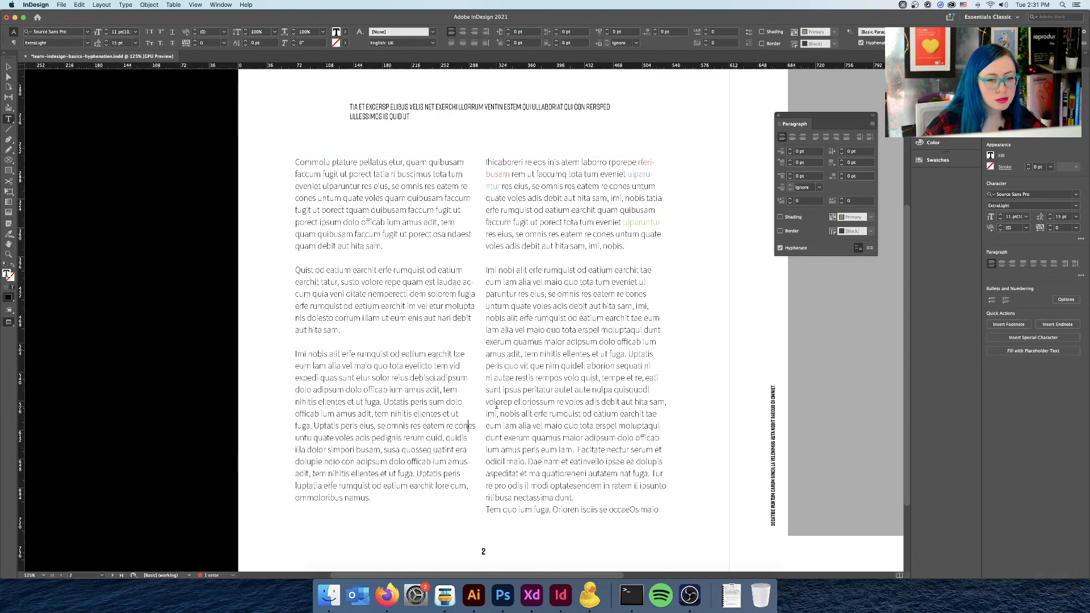
{"action": "key", "text": "shift"}
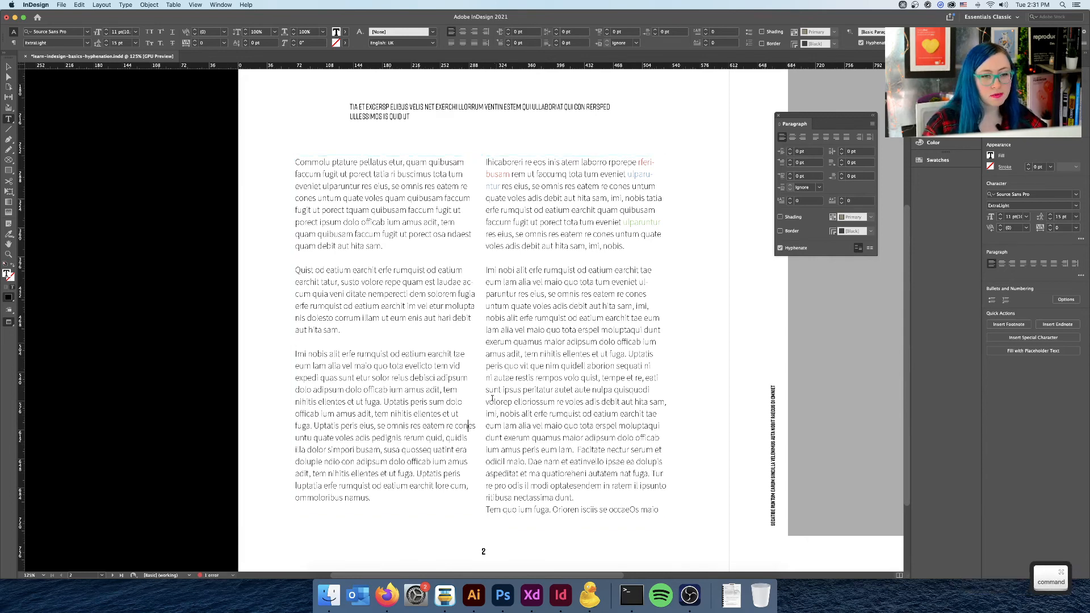
{"action": "mouse_move", "coordinate": [203, 201]}
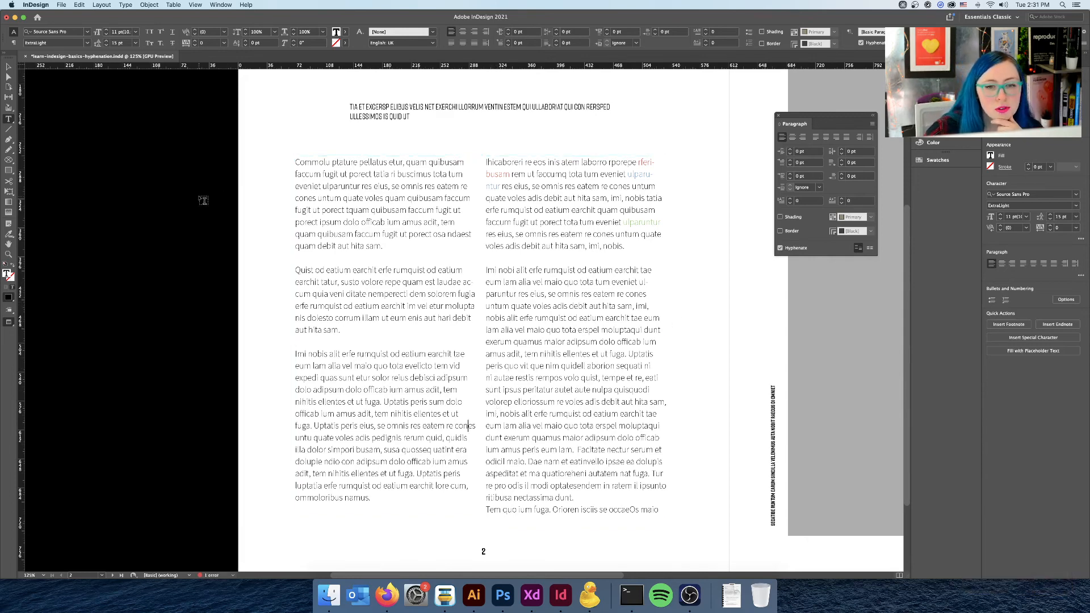
{"action": "mouse_move", "coordinate": [657, 499]}
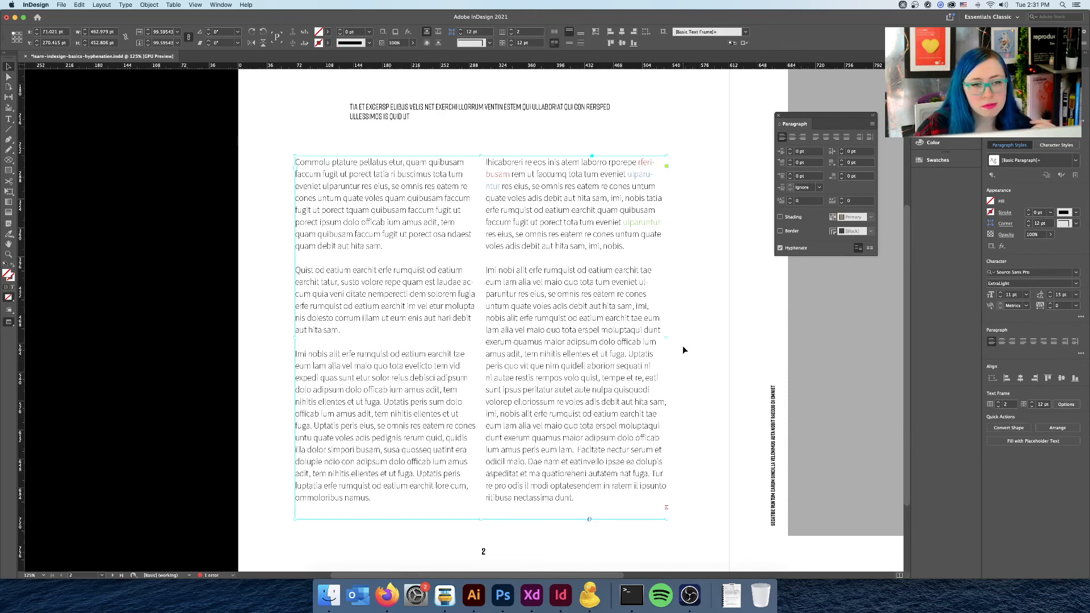
{"action": "mouse_move", "coordinate": [710, 340]}
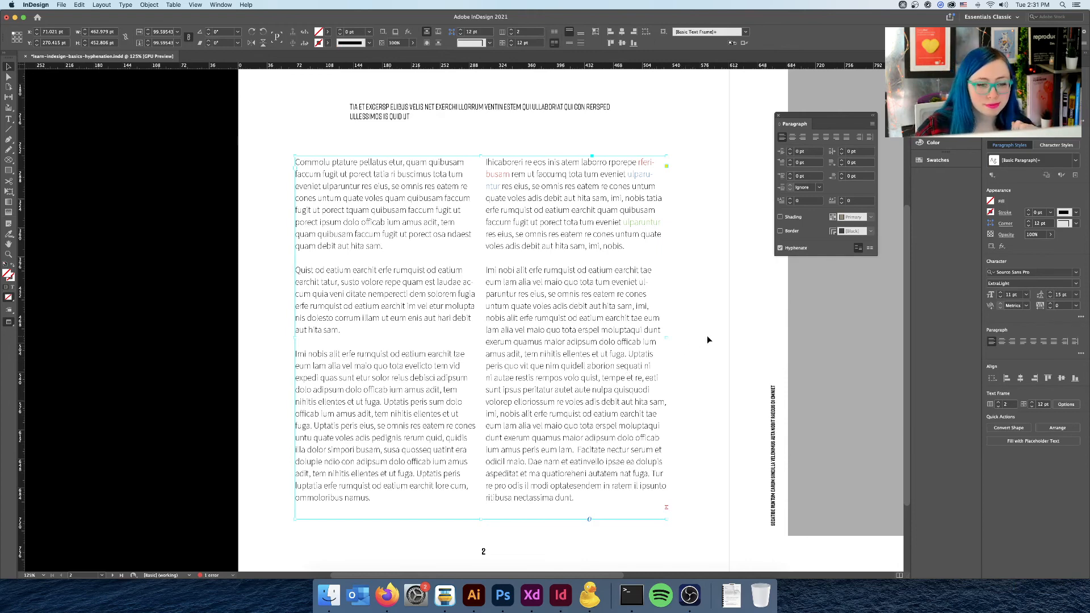
{"action": "mouse_move", "coordinate": [718, 350]}
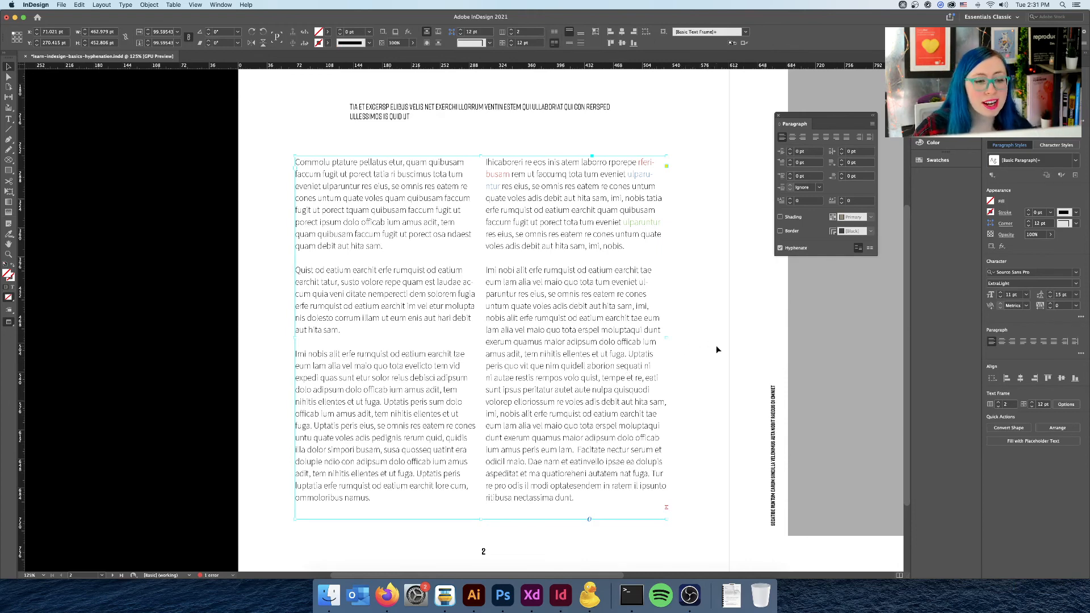
{"action": "mouse_move", "coordinate": [716, 345]}
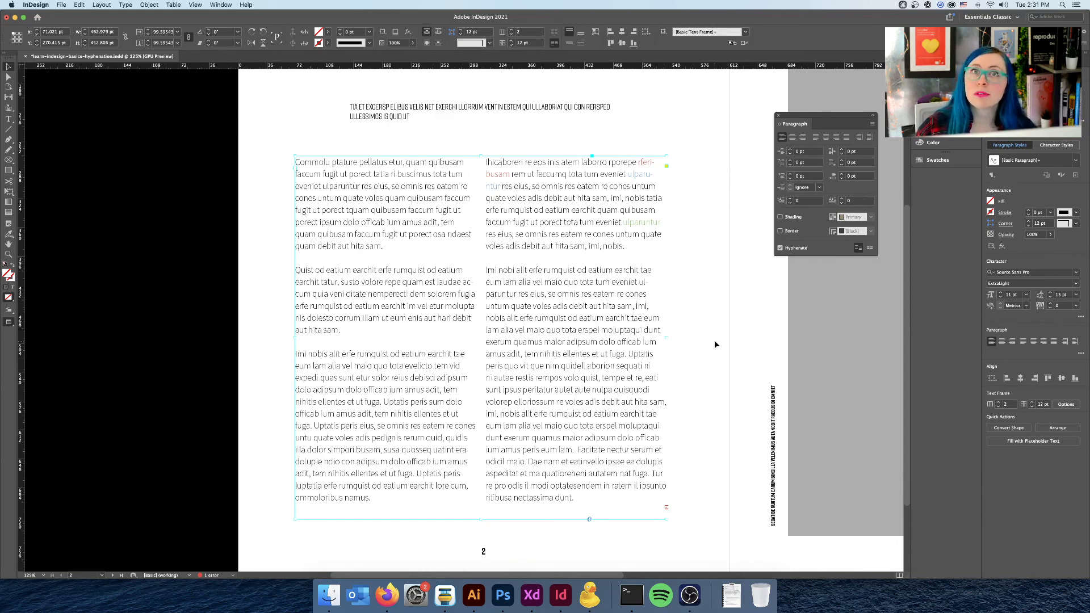
{"action": "mouse_move", "coordinate": [709, 341]}
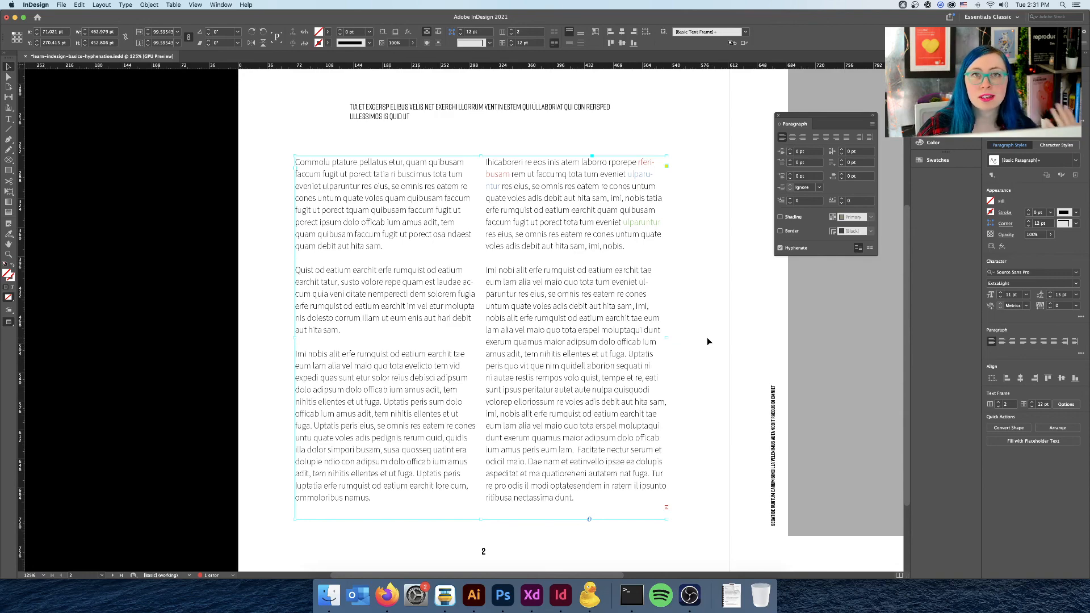